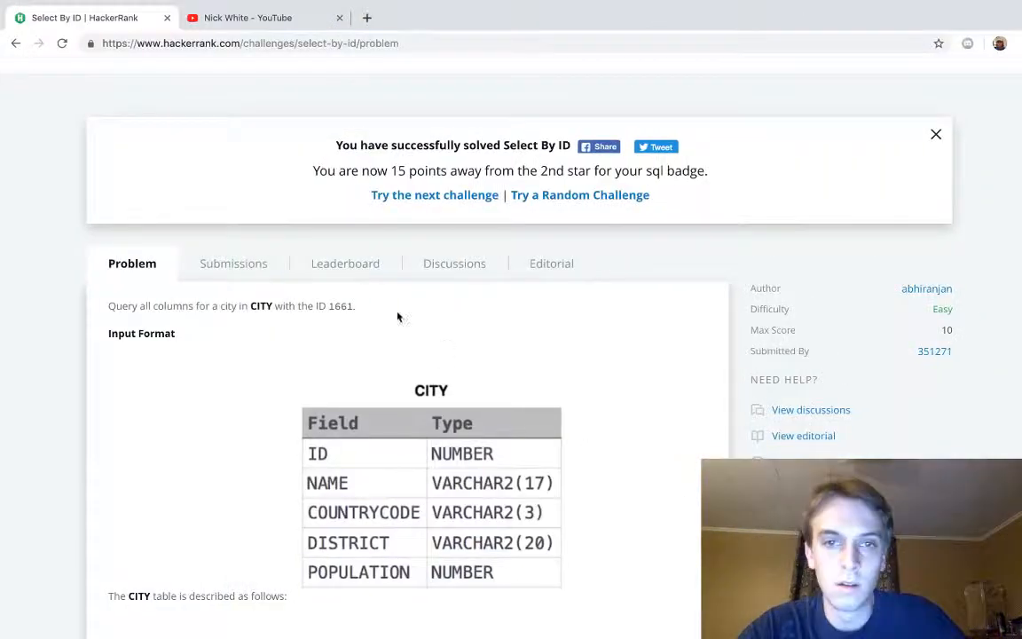
# Step: Scroll to the Current Buffer editor and clear the earlier query to start a fresh SELECT
pyautogui.scroll(3)
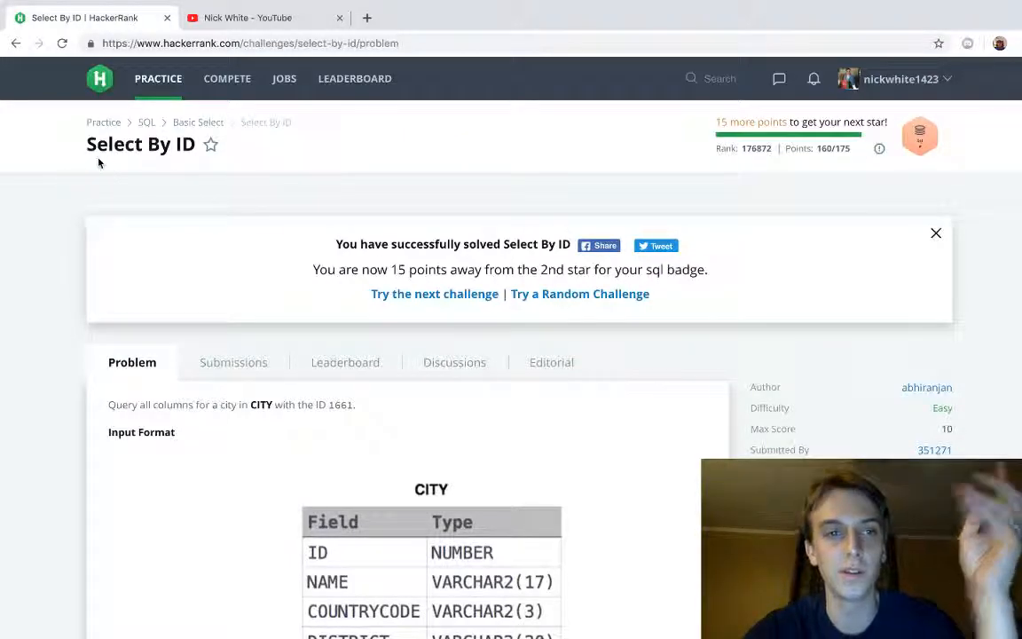
pyautogui.moveTo(62, 144)
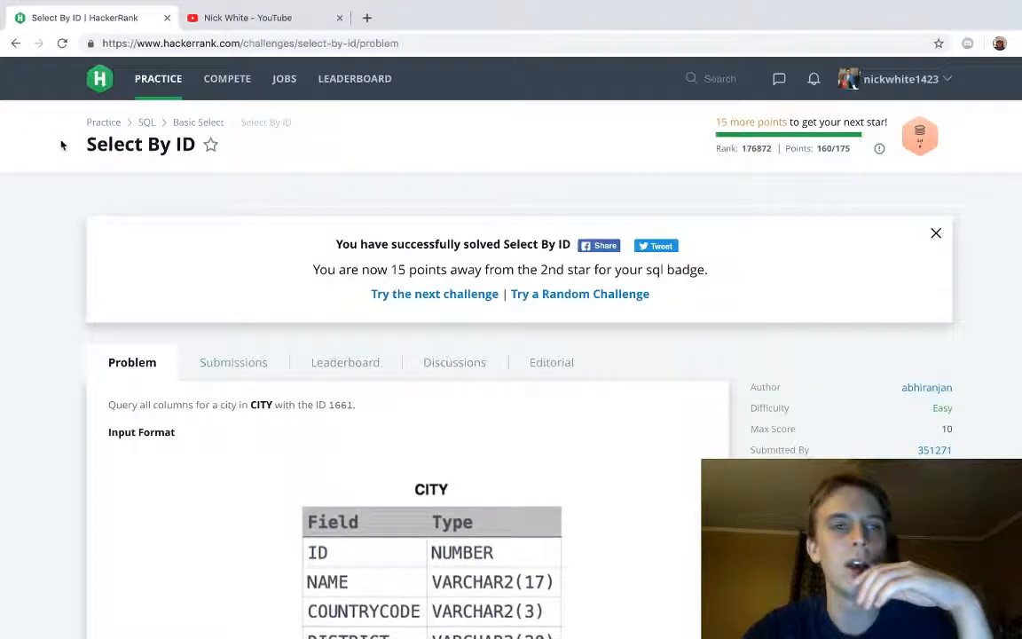
pyautogui.moveTo(184, 242)
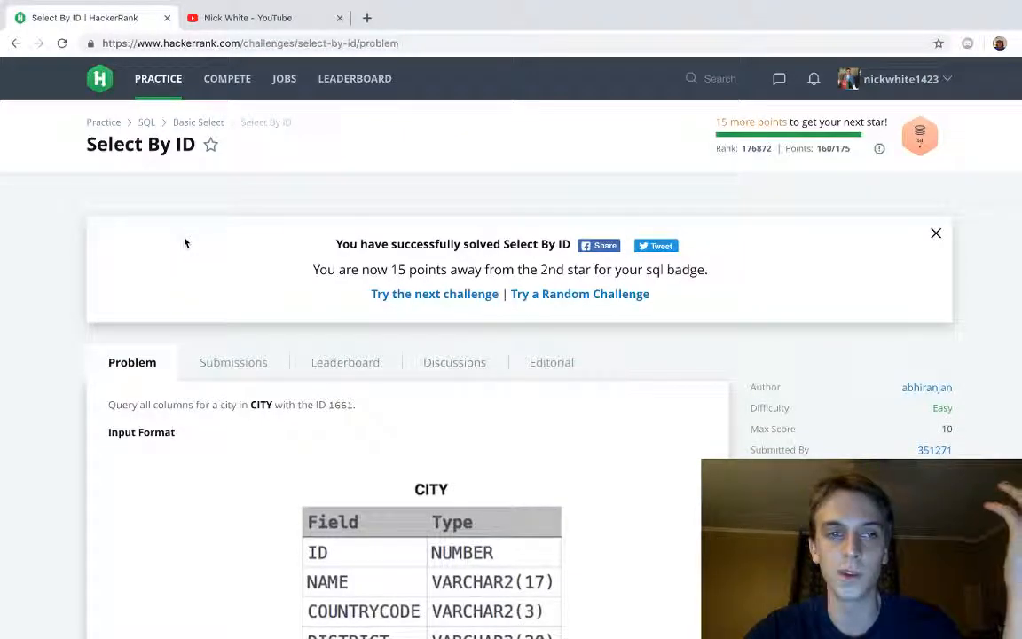
pyautogui.moveTo(178, 176)
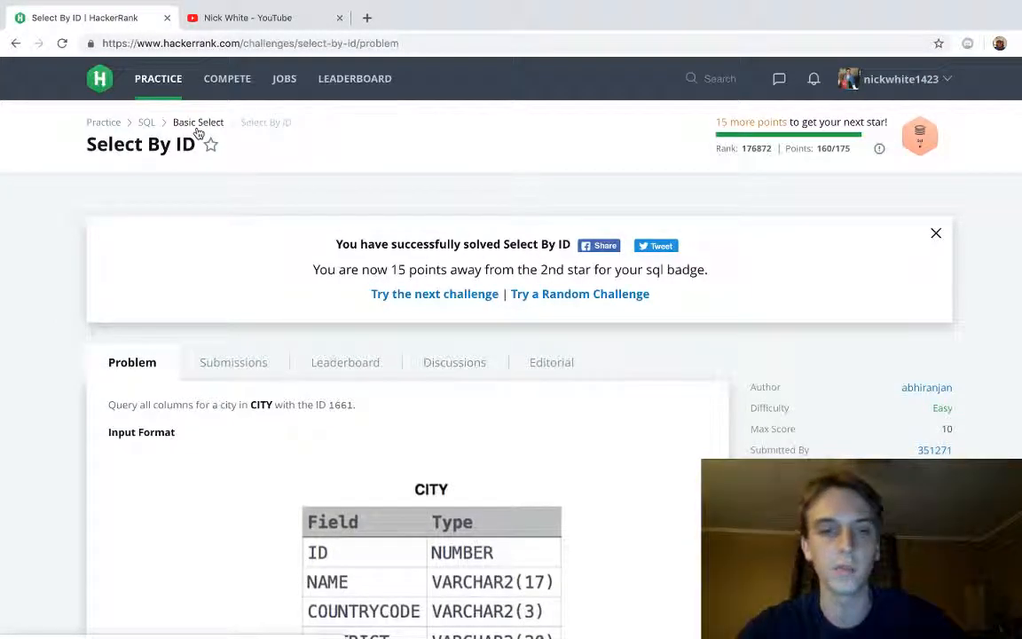
pyautogui.scroll(-3)
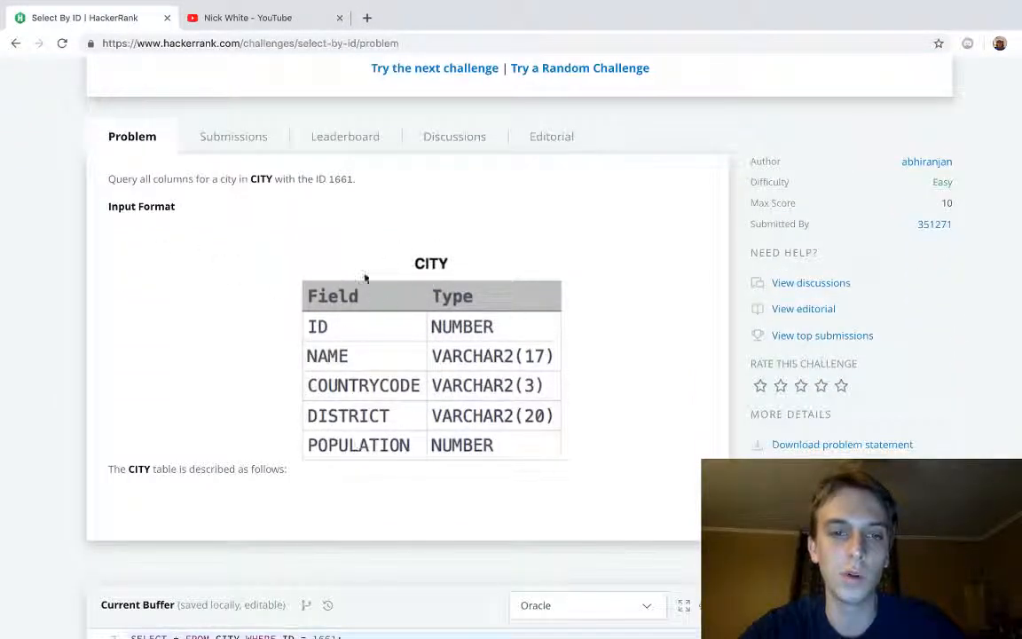
pyautogui.moveTo(511, 451)
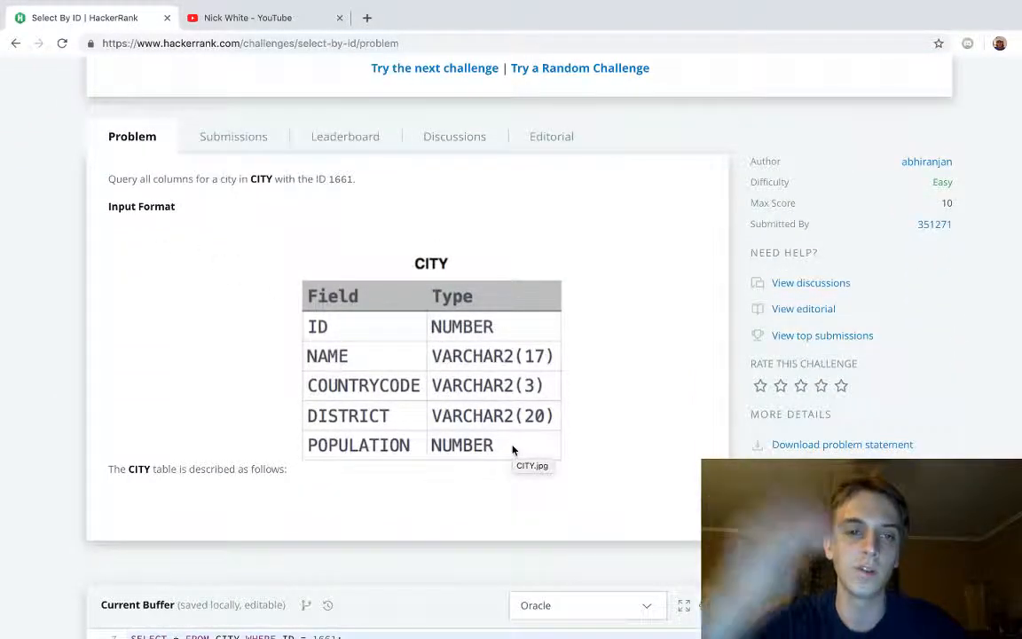
pyautogui.scroll(-3)
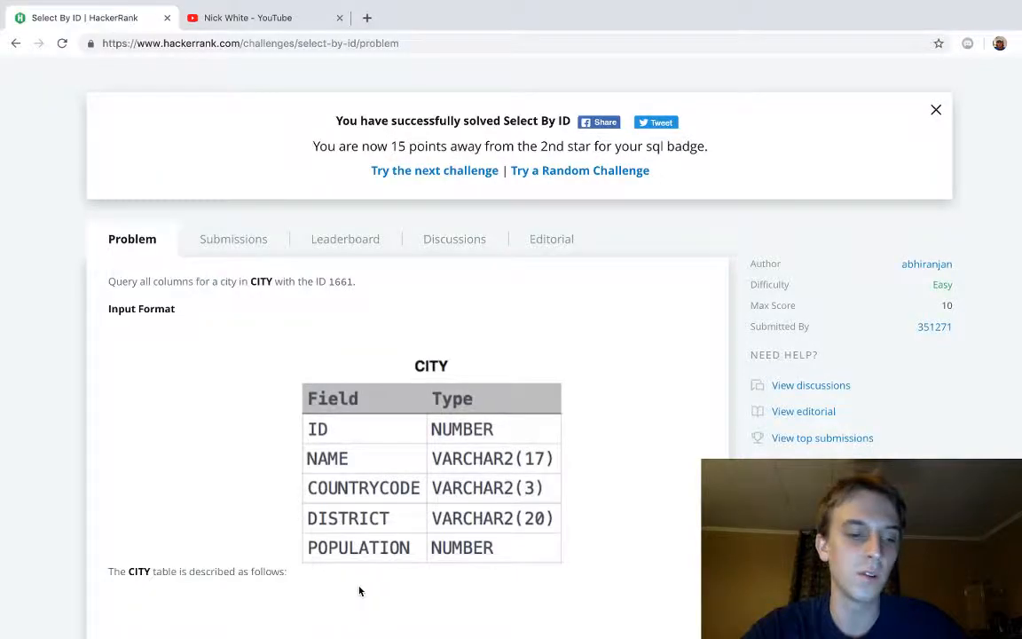
pyautogui.scroll(-3)
pyautogui.write('SE')
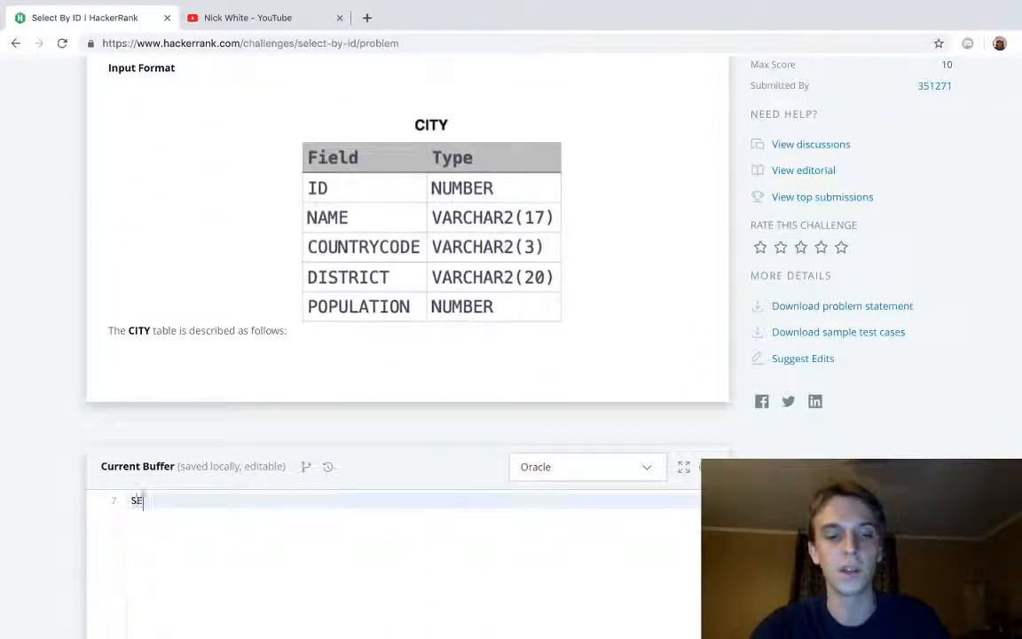
# Step: Run SELECT * FROM CITY; and see the test case fail with Wrong Answer
pyautogui.write('LECT * FROM CITY;')
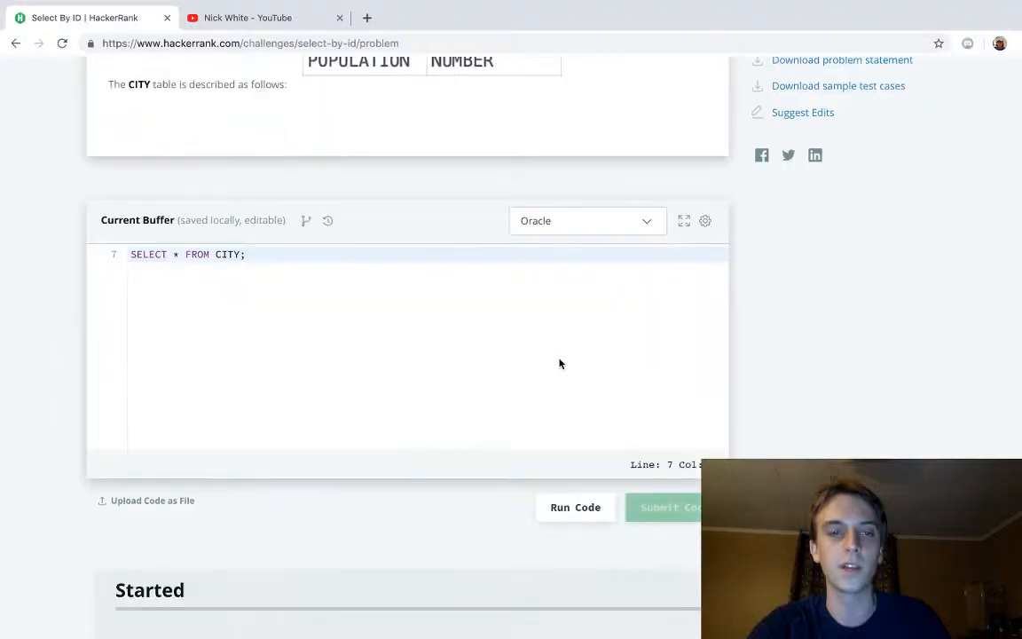
pyautogui.click(670, 507)
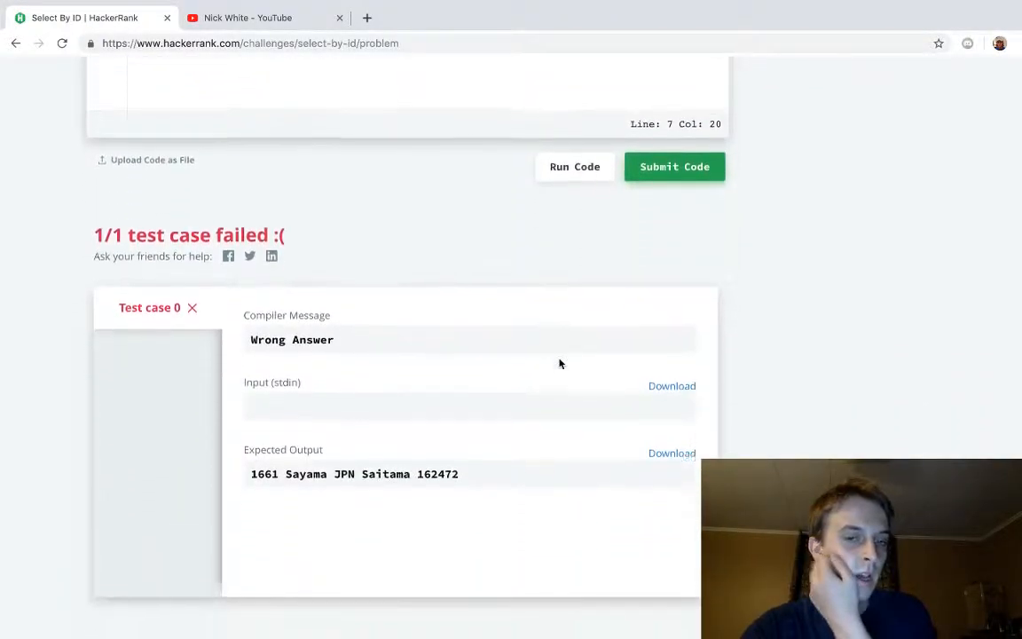
pyautogui.scroll(3)
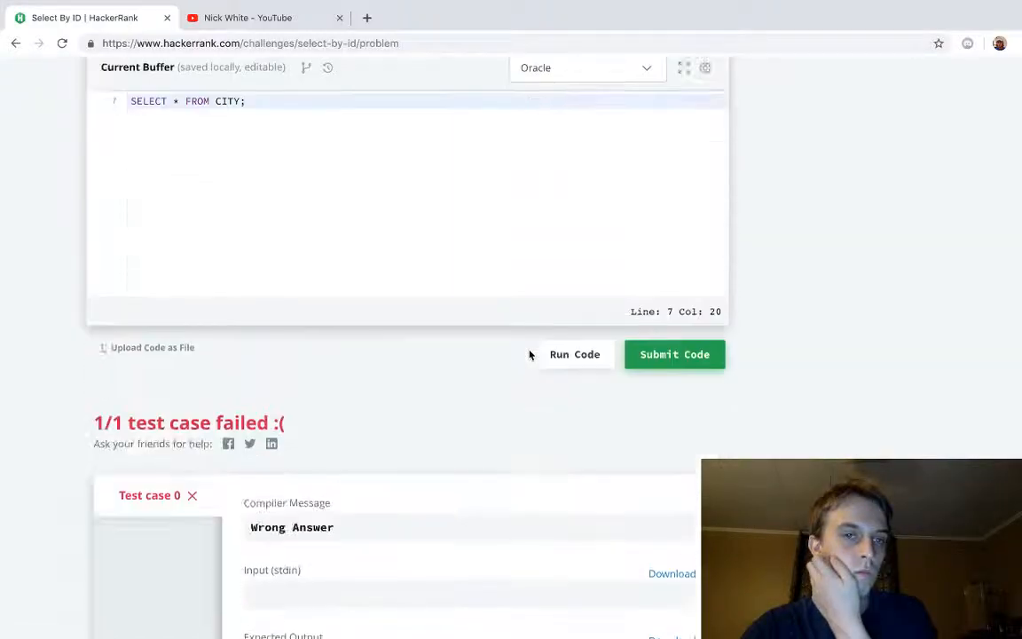
pyautogui.scroll(3)
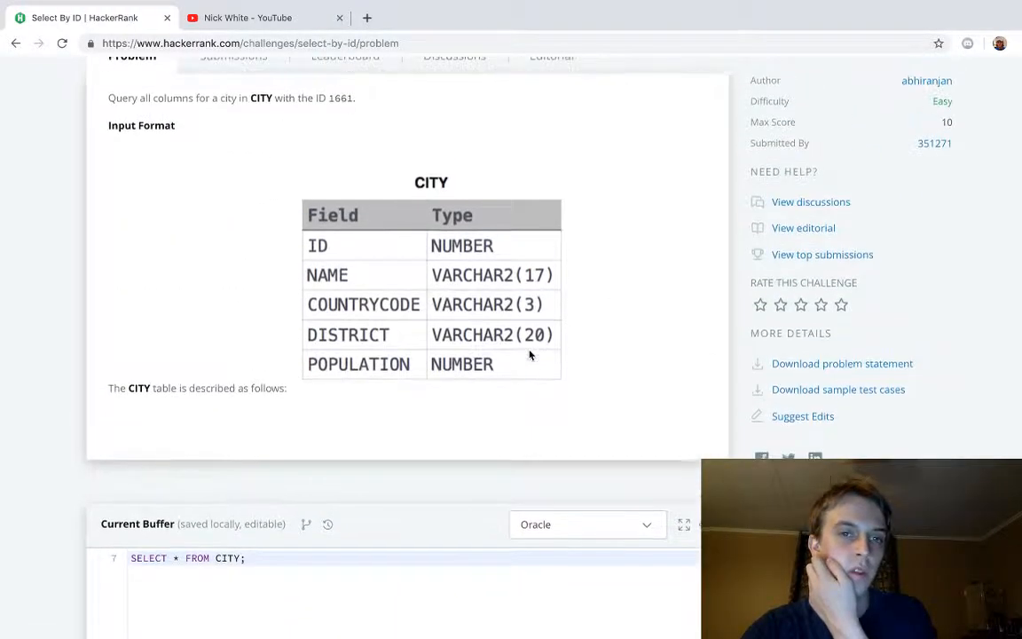
# Step: Extend the query to SELECT * FROM CITY WHERE ID = 1661; after rereading the prompt
pyautogui.scroll(3)
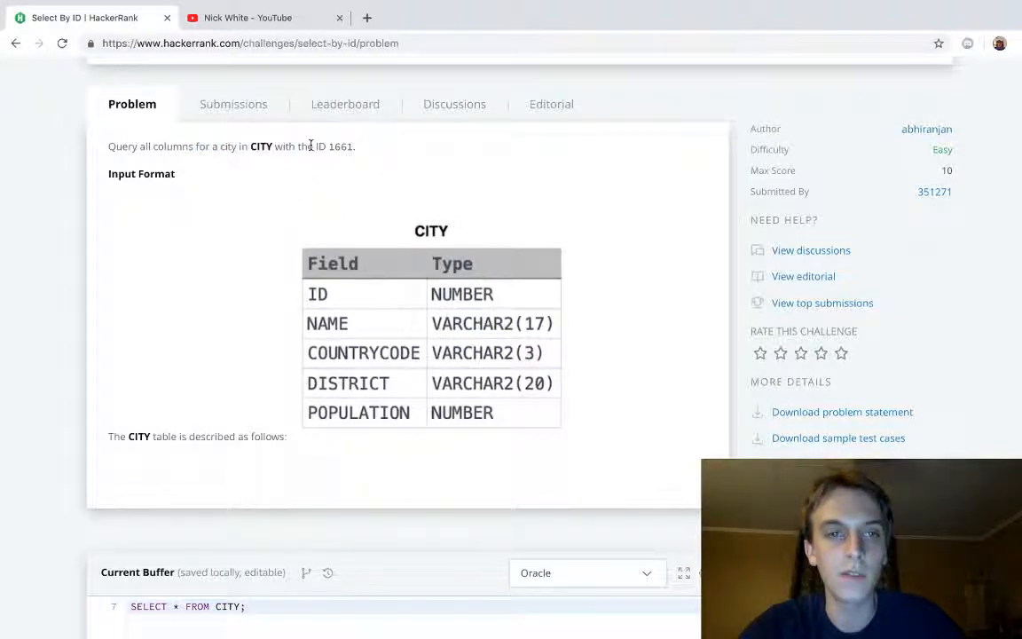
pyautogui.scroll(-3)
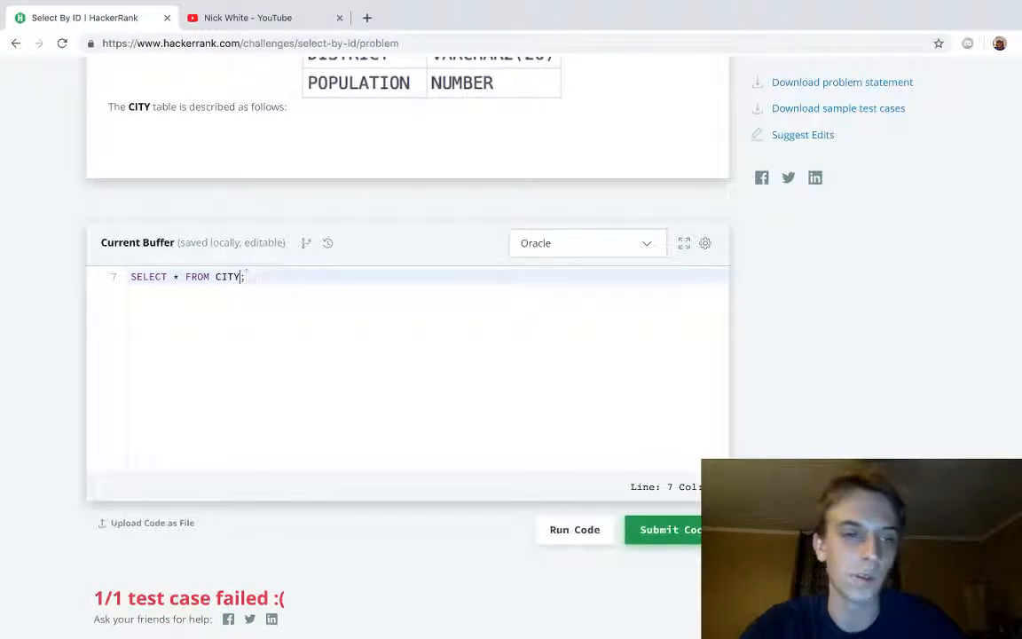
pyautogui.press('Backspace')
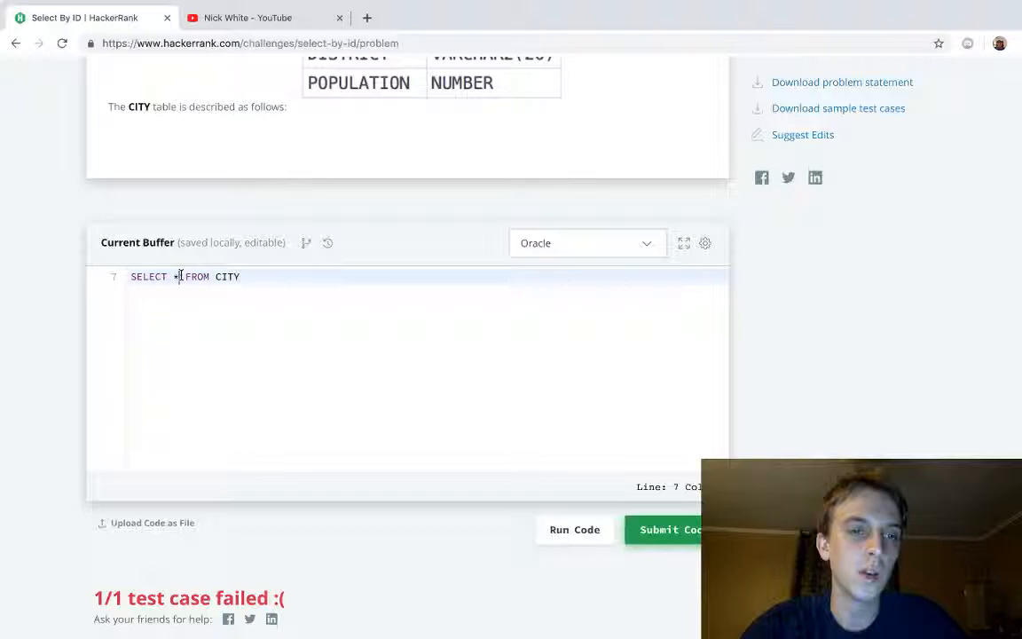
pyautogui.write('W')
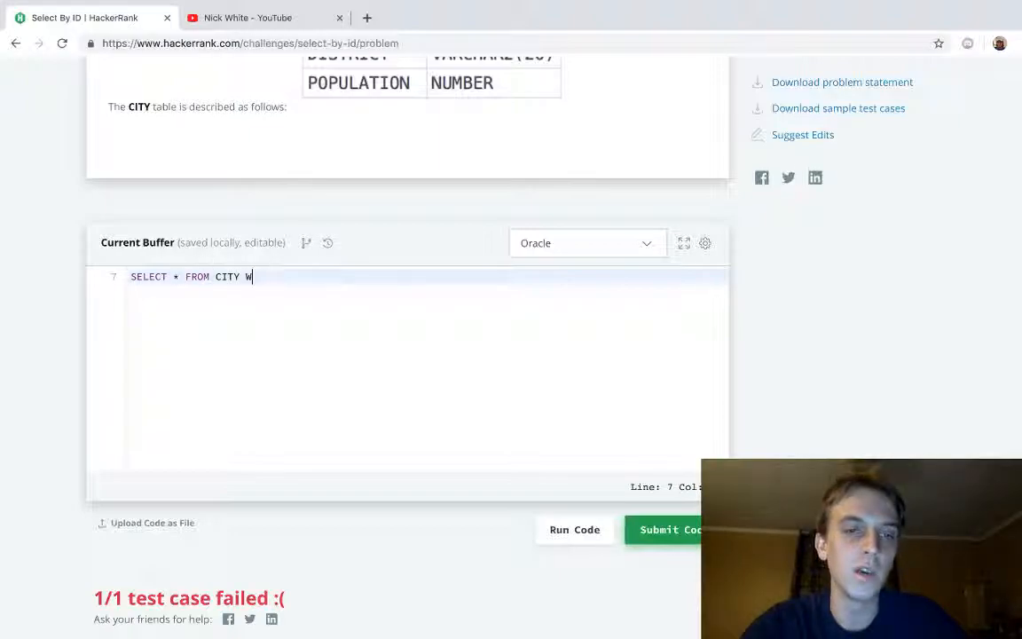
pyautogui.write('HERE ID = 1')
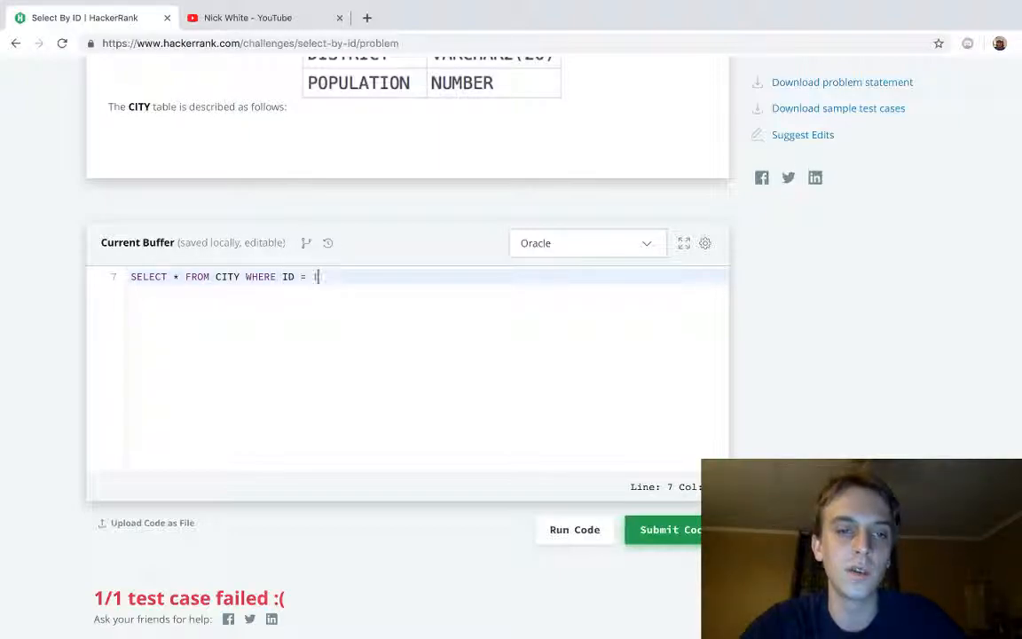
pyautogui.write('1661;')
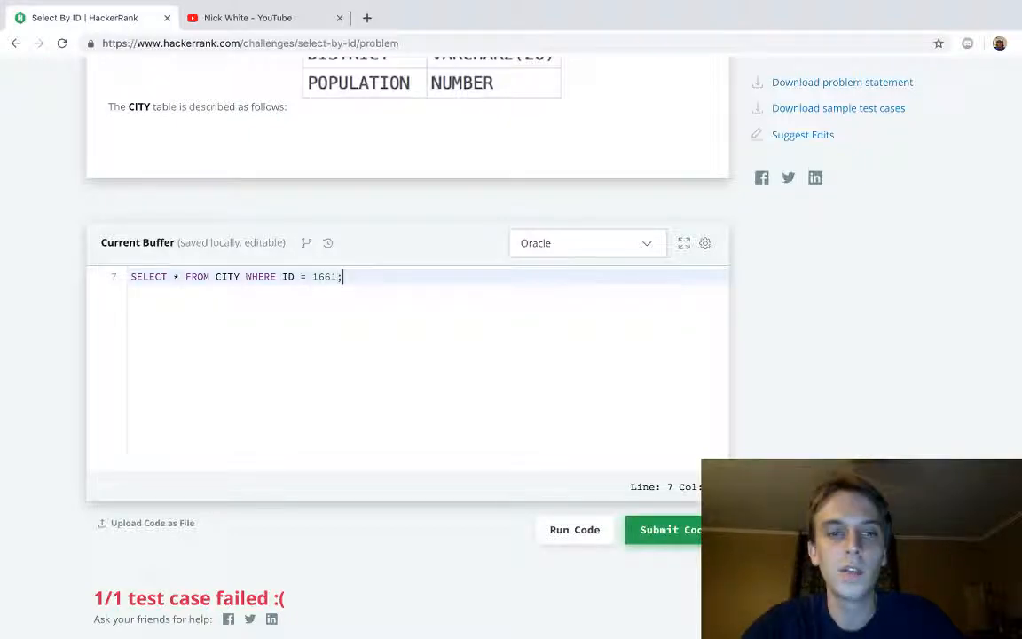
# Step: Run the filtered query and review the Success result returning 1661 Sayama JPN Saitama 162472
pyautogui.click(674, 528)
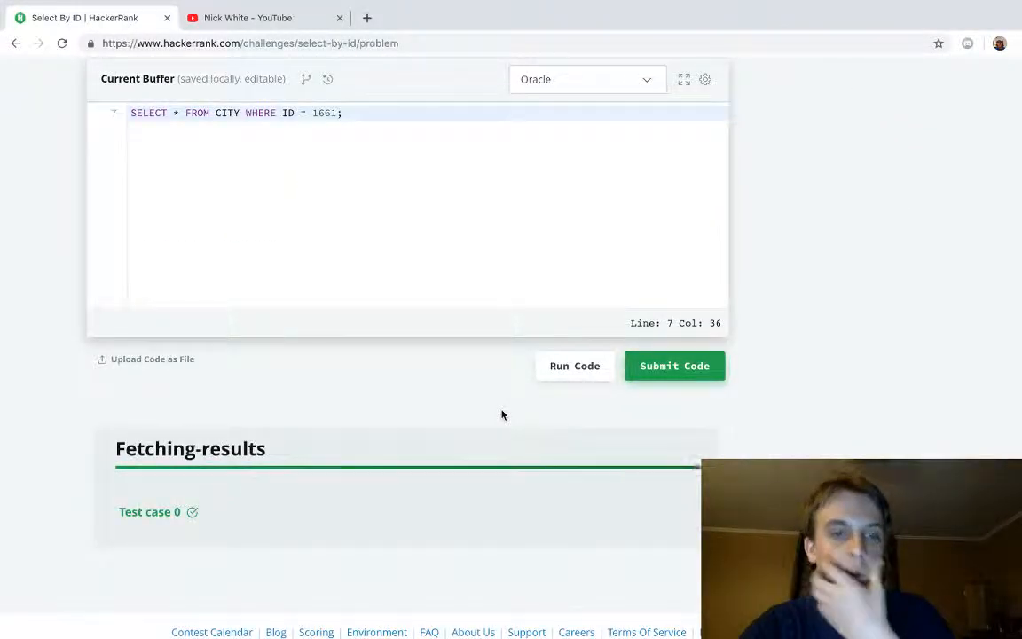
pyautogui.scroll(3)
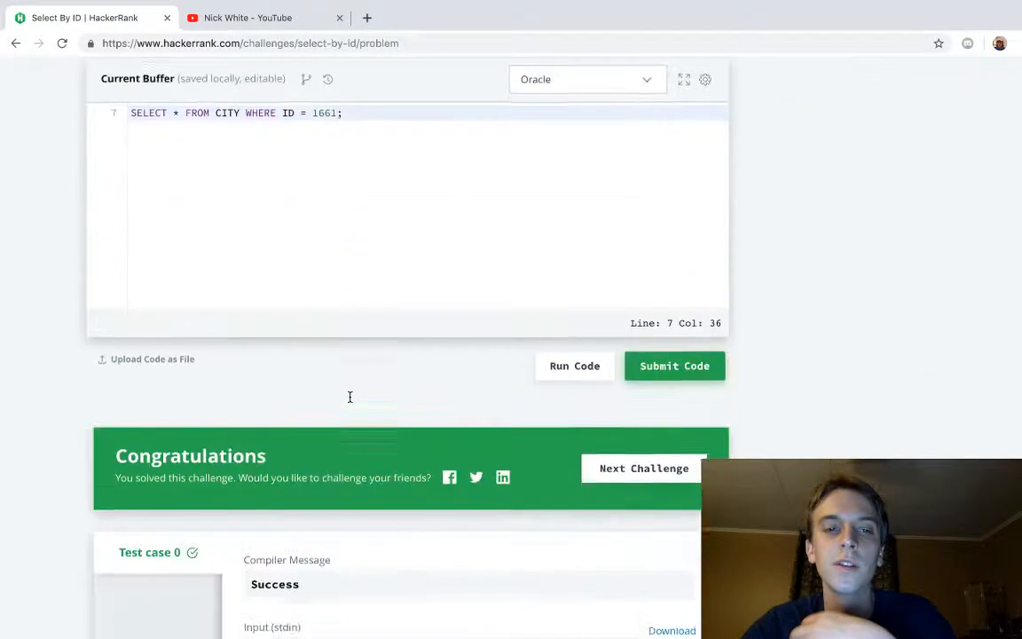
pyautogui.scroll(-3)
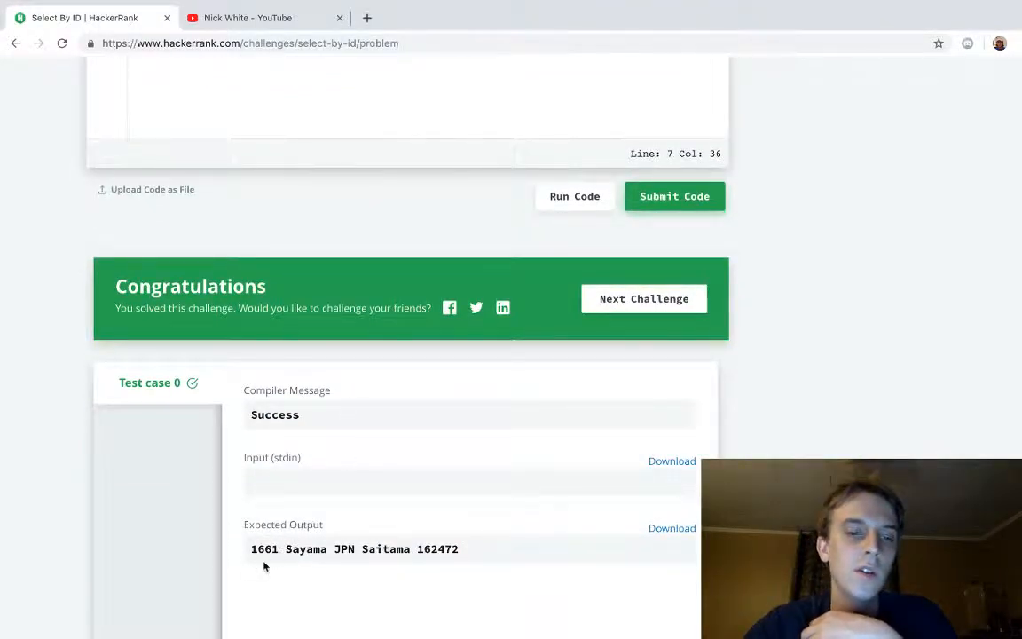
pyautogui.scroll(-3)
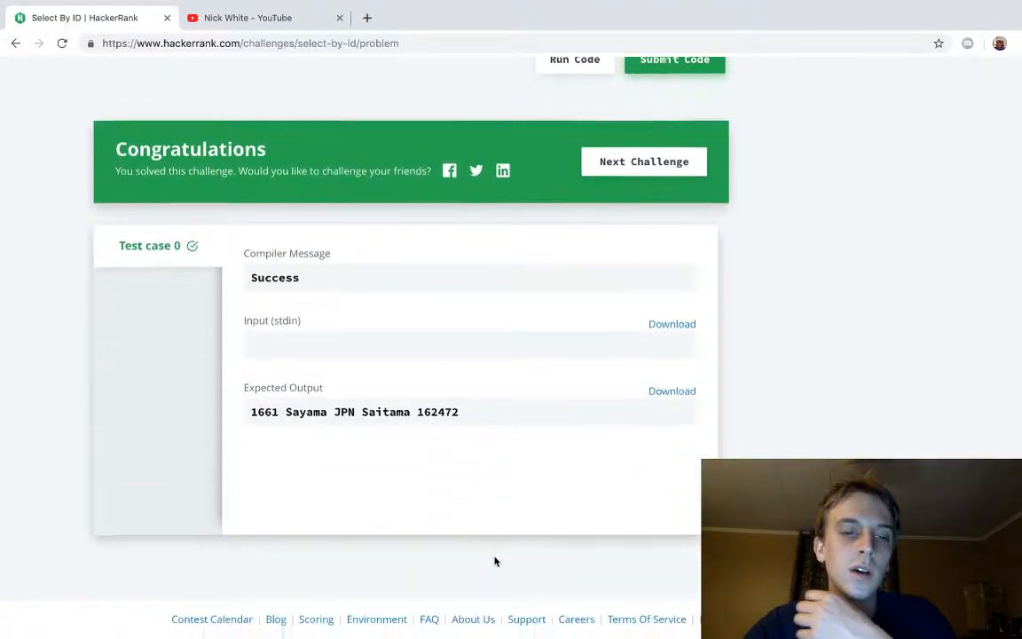
pyautogui.scroll(3)
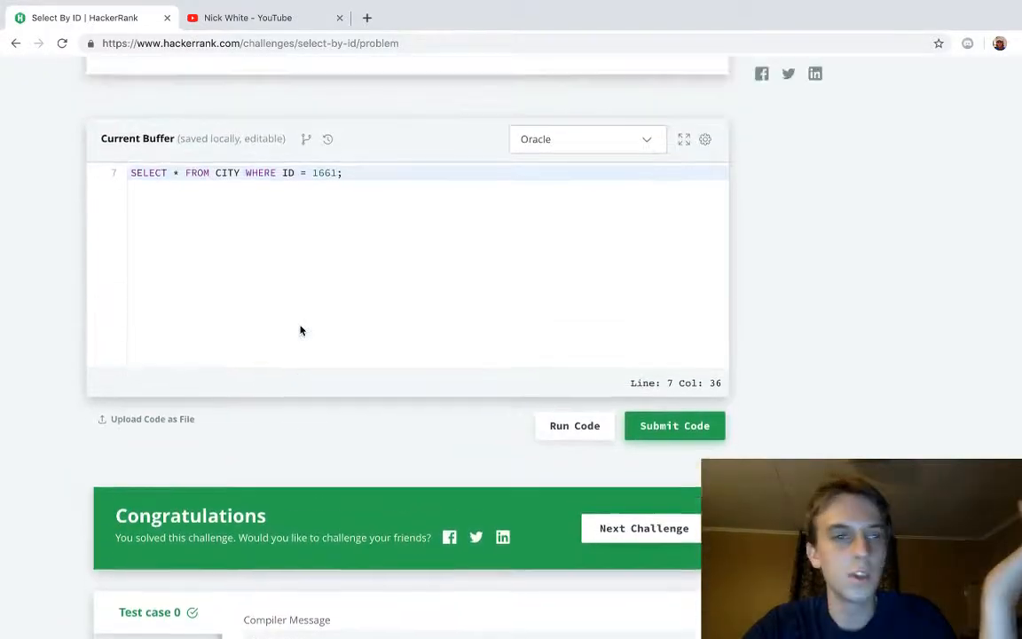
pyautogui.scroll(3)
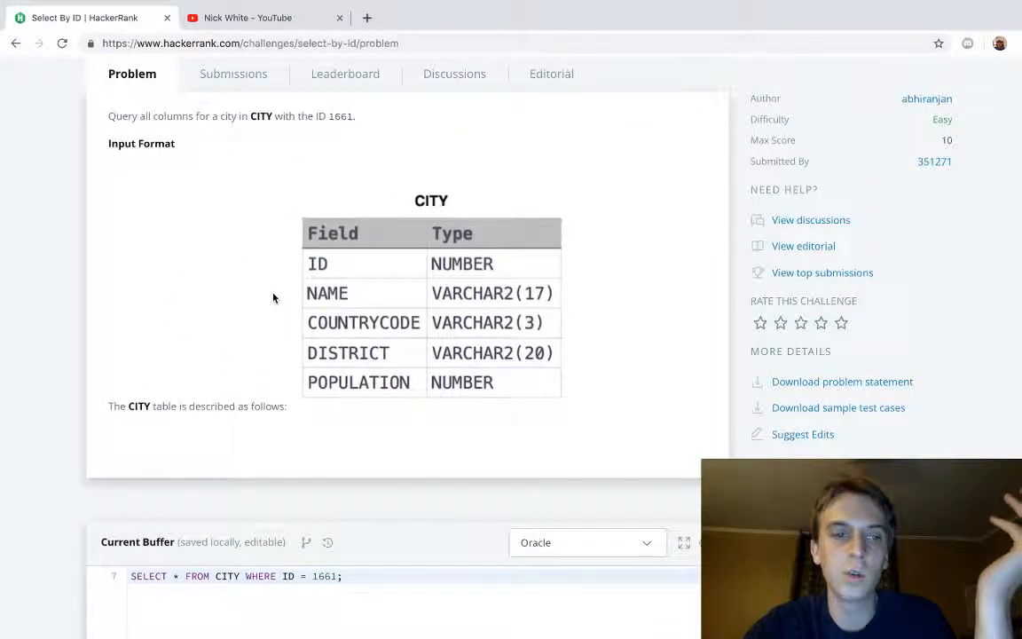
pyautogui.scroll(-3)
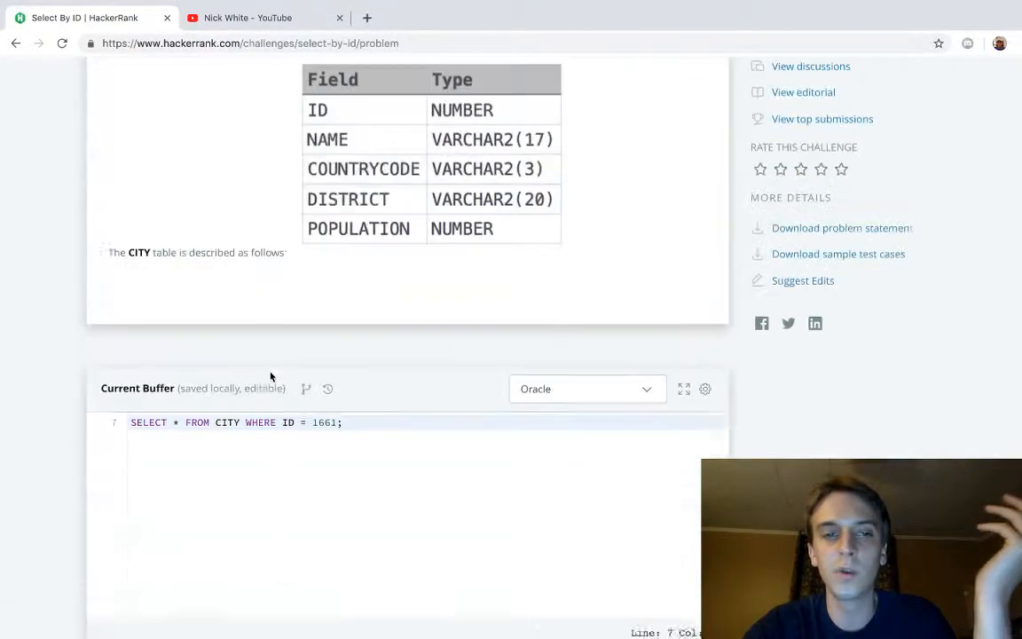
pyautogui.scroll(3)
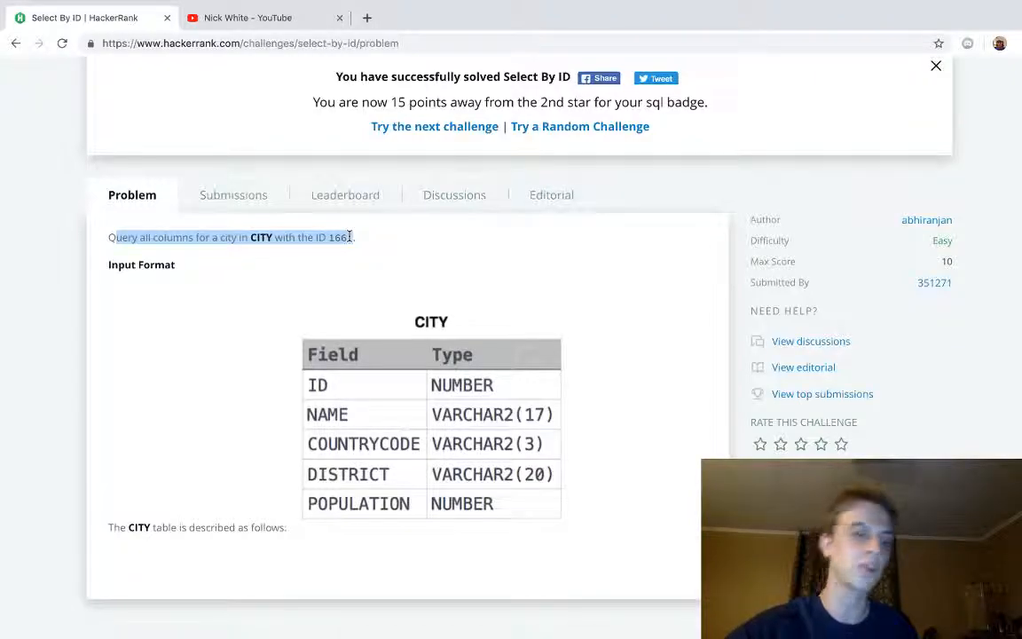
pyautogui.scroll(-3)
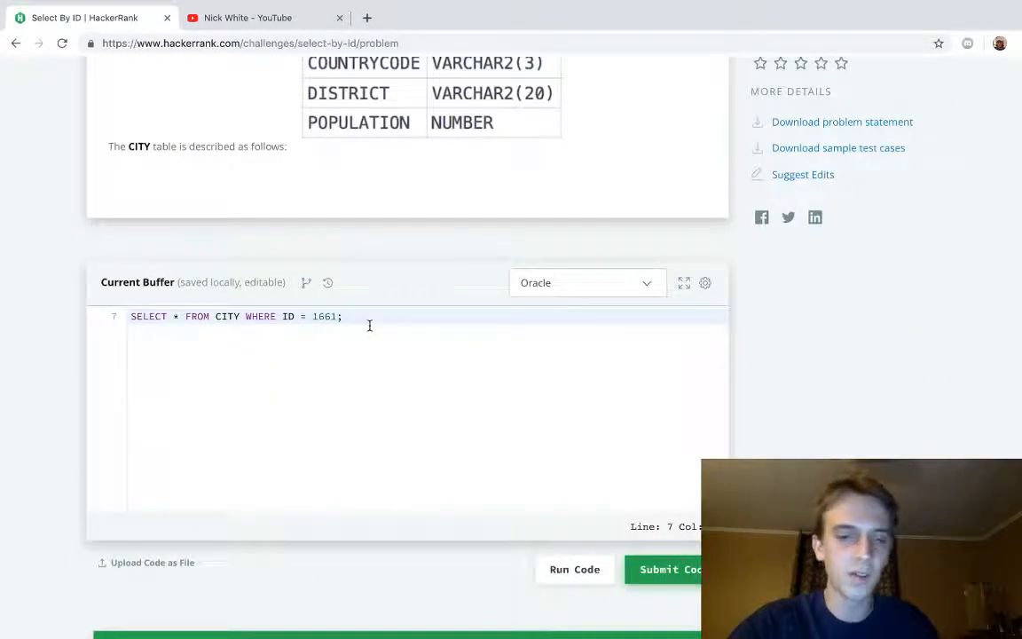